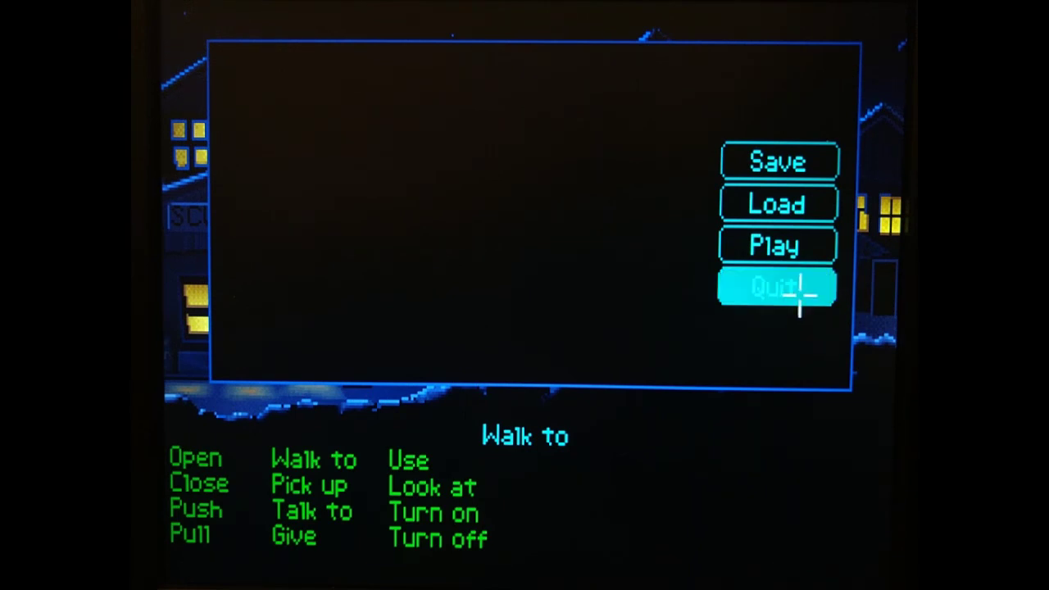
# Step: Choose Quit from Monkey Island's options screen to bring up the quit confirmation
pyautogui.click(776, 287)
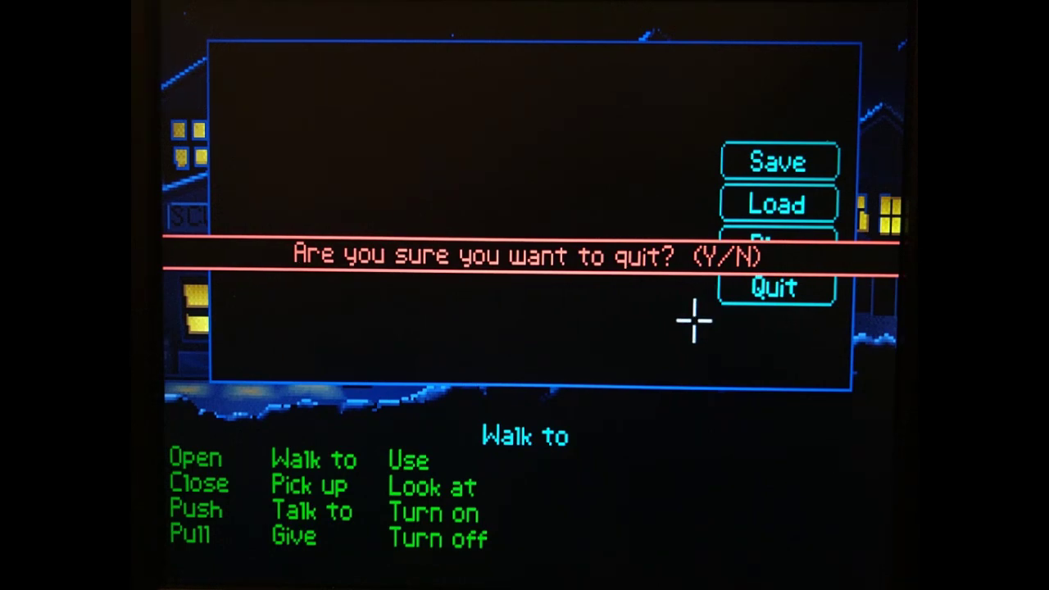
pyautogui.moveTo(692, 321)
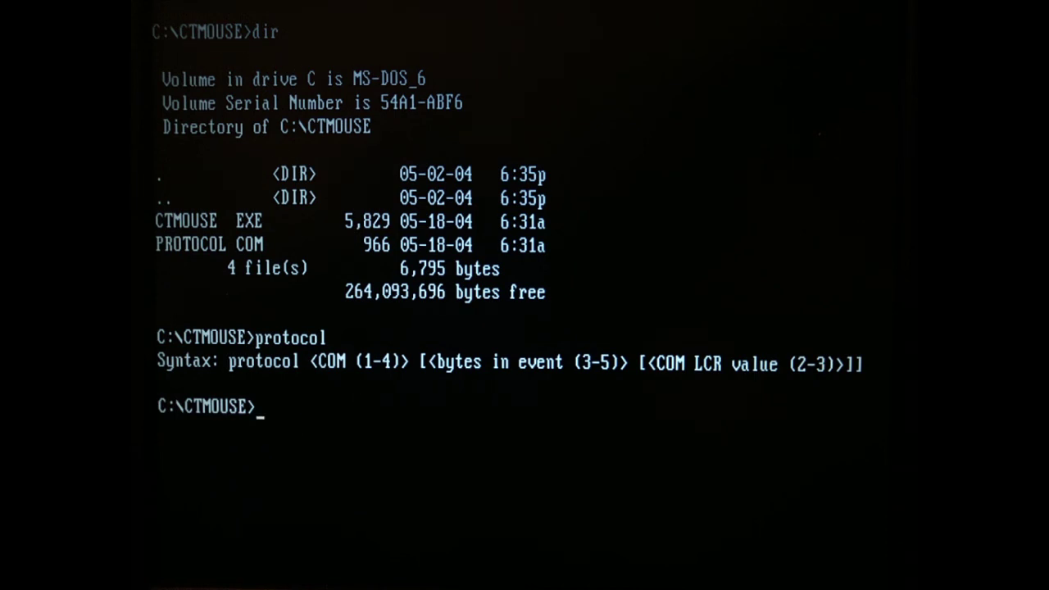
# Step: Run 'protocol 1' to dump the COM1 mouse data stream at 1200 bps
pyautogui.write('protocol 1')
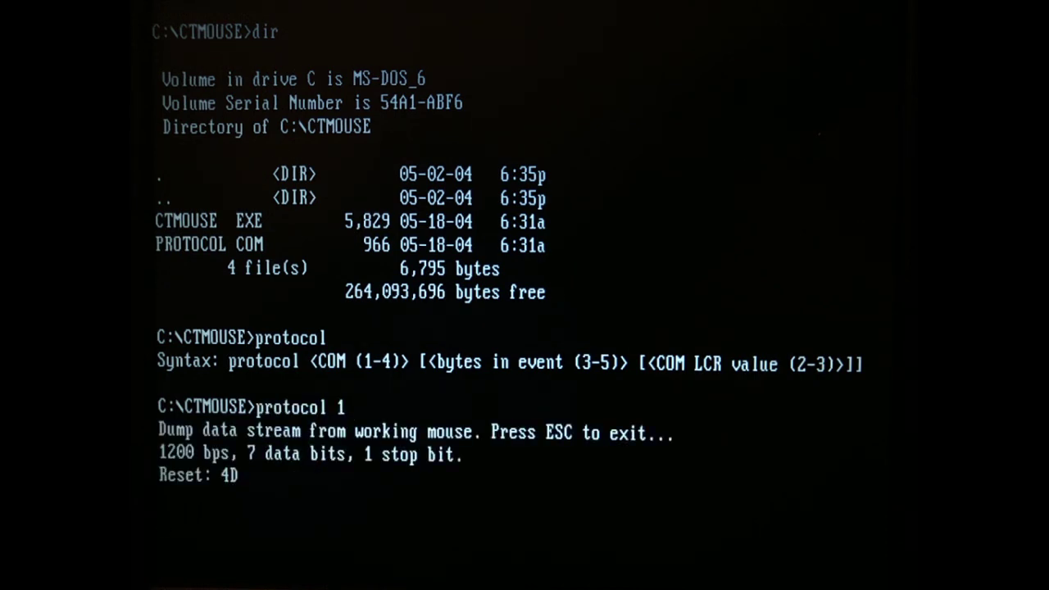
pyautogui.scroll(-3)
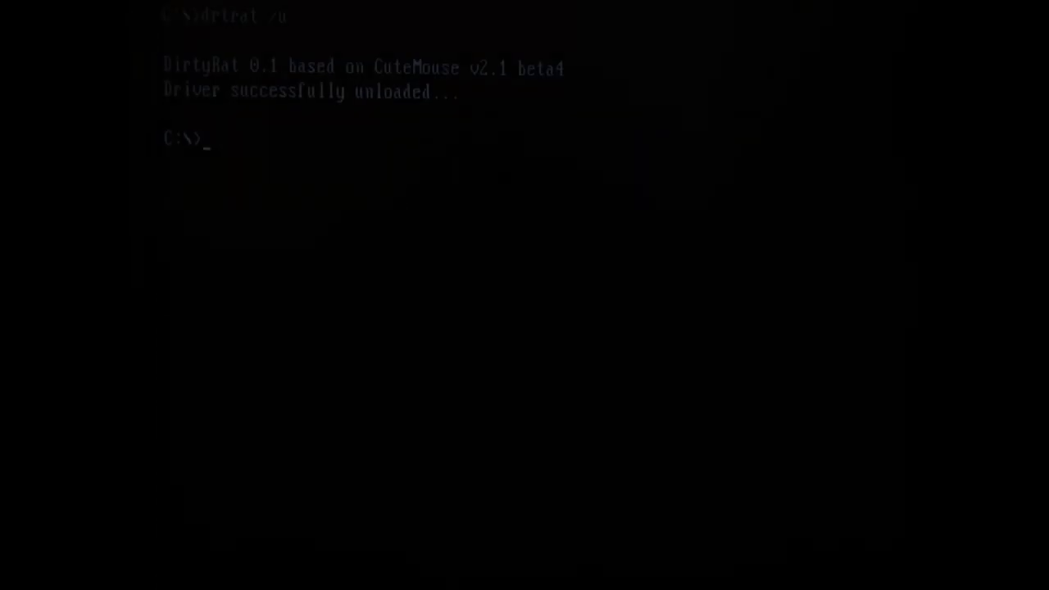
# Step: Run drtproto to show the mouse's raw binary data packets live
pyautogui.write('drtp')
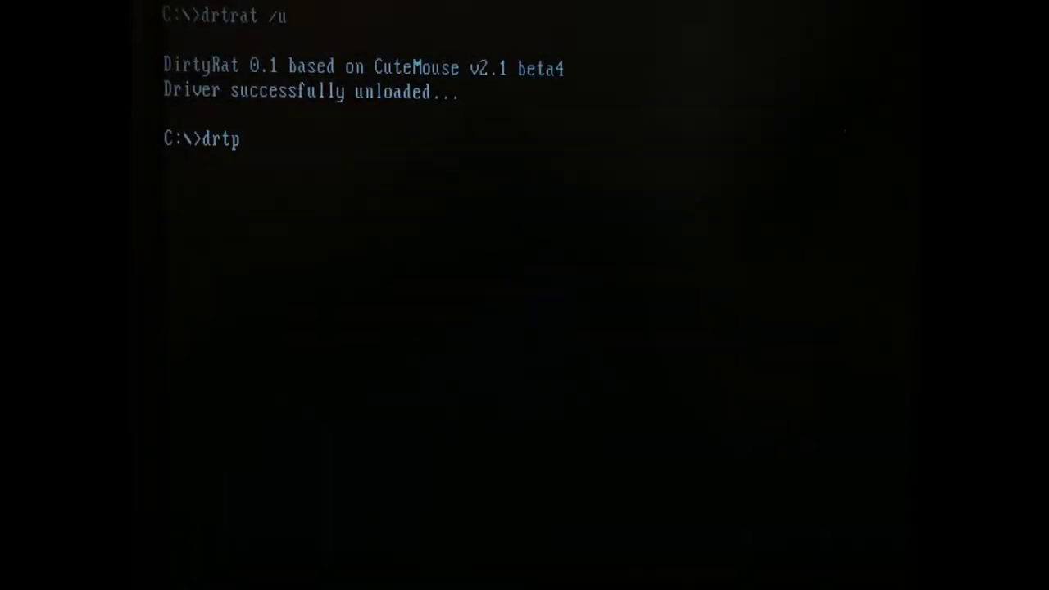
pyautogui.write('roto')
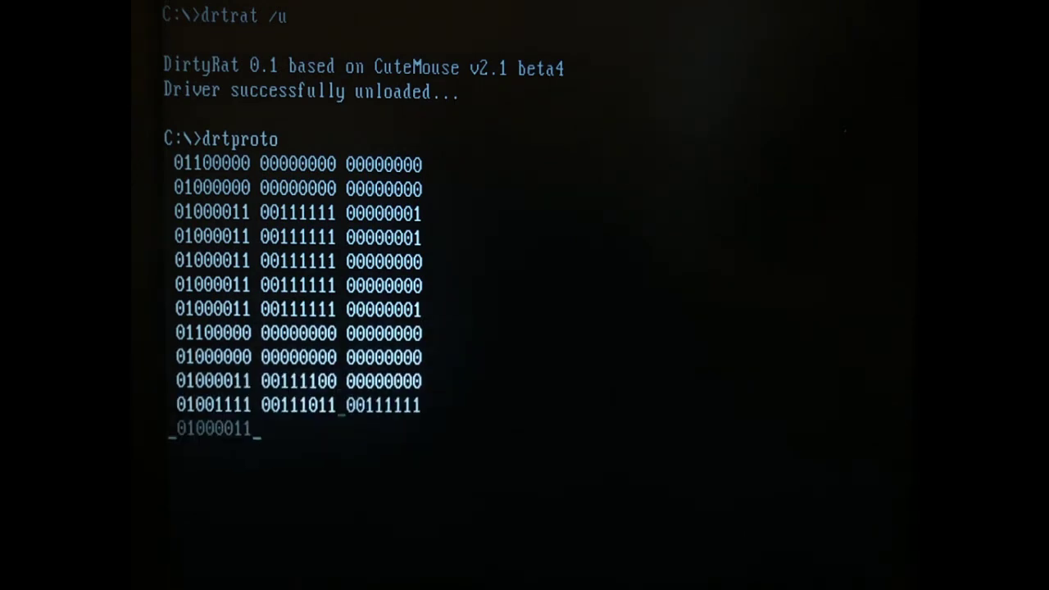
pyautogui.scroll(-3)
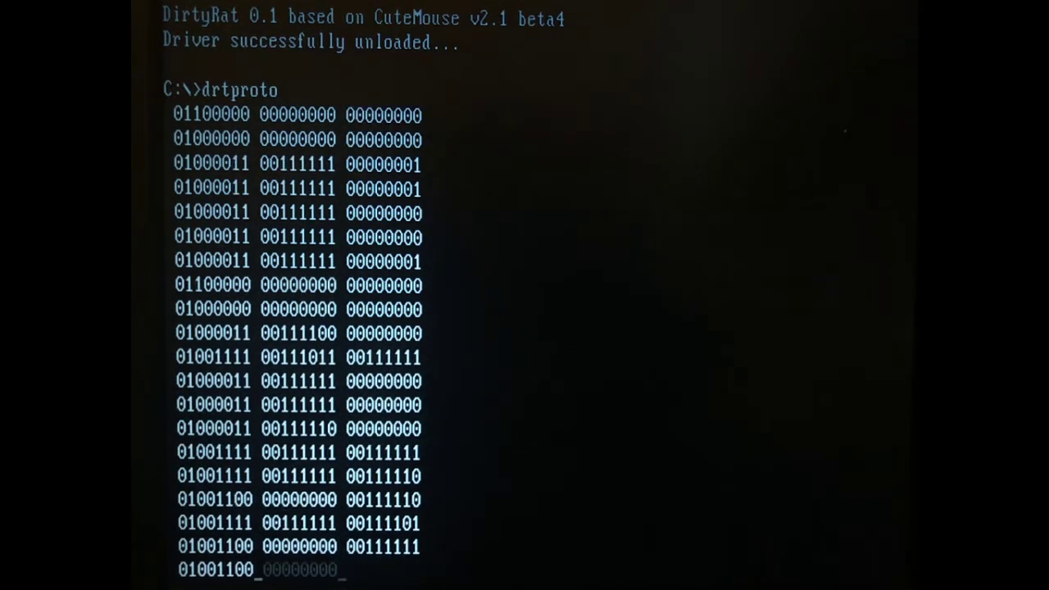
pyautogui.scroll(-3)
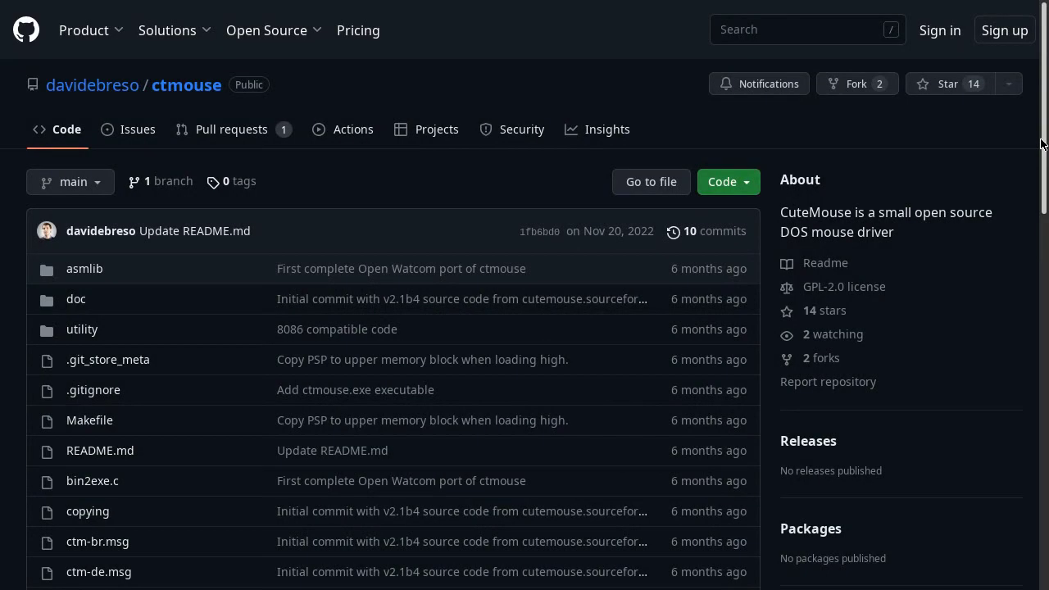
# Step: Scroll the CuteMouse repository page down to the README and license section
pyautogui.scroll(-3)
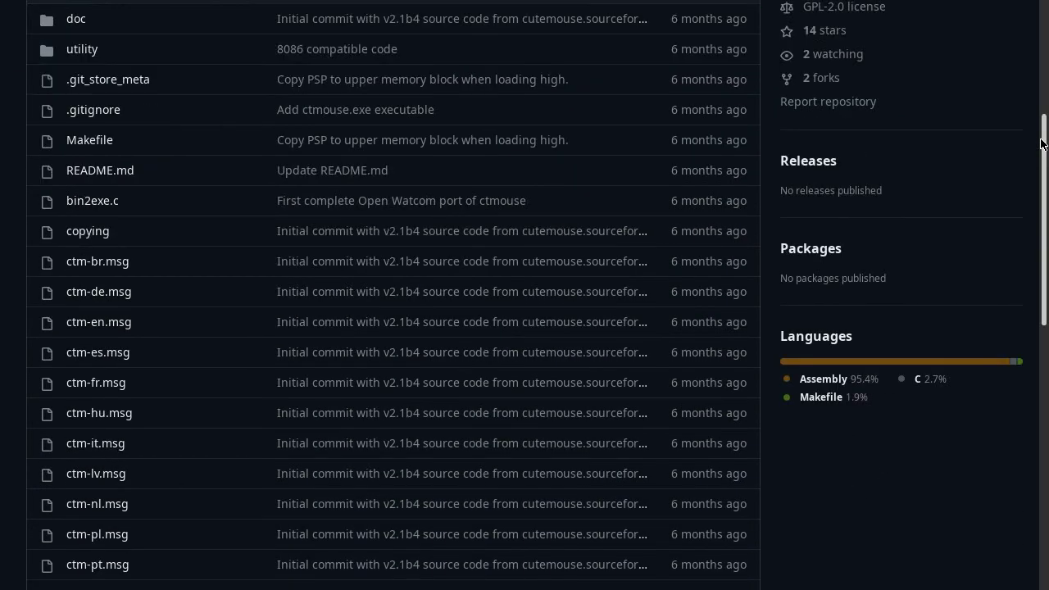
pyautogui.scroll(-3)
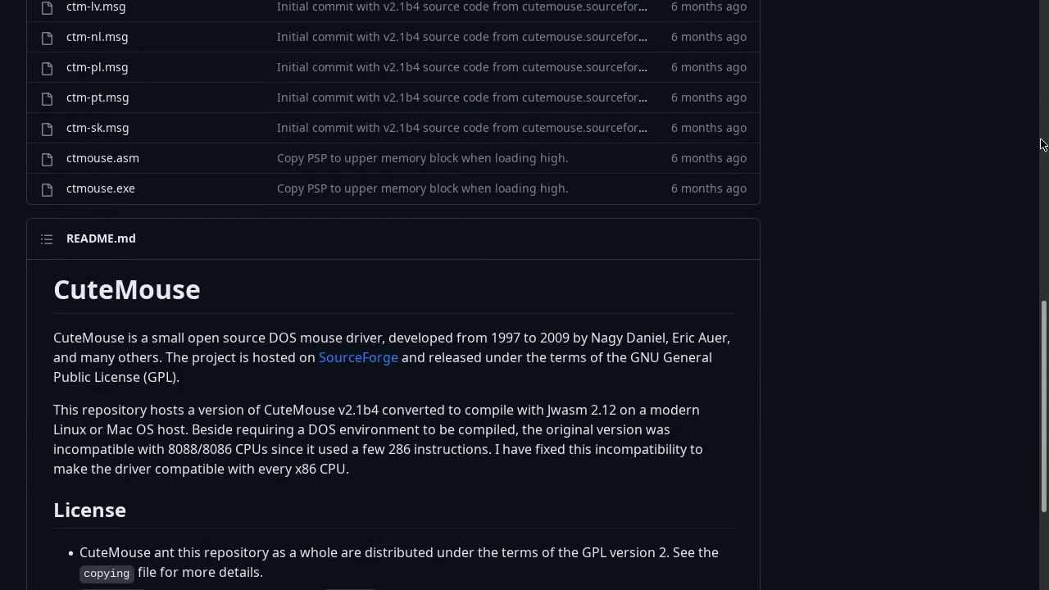
pyautogui.scroll(-3)
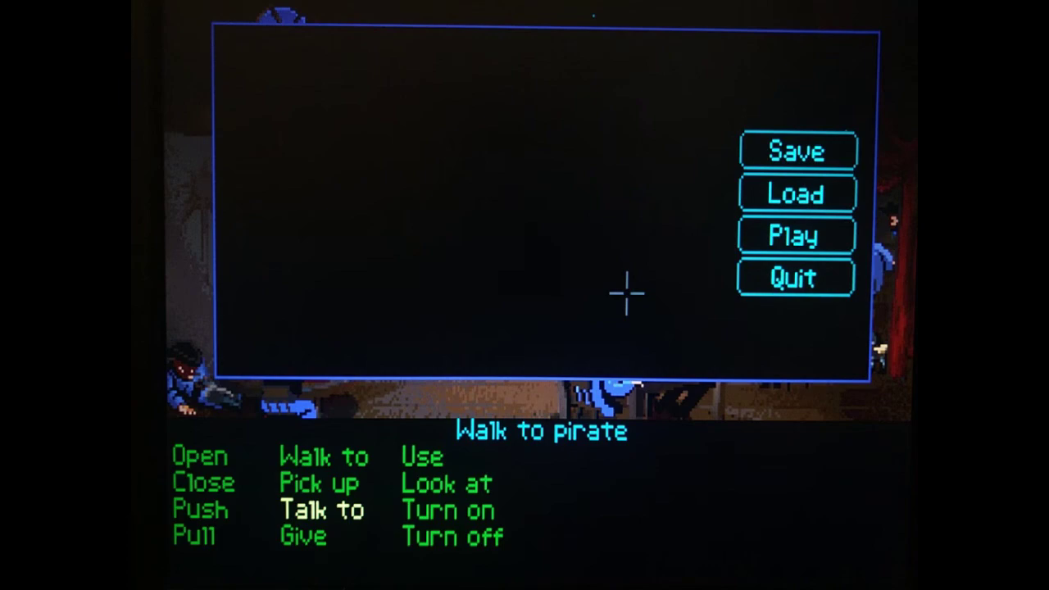
pyautogui.moveTo(793, 277)
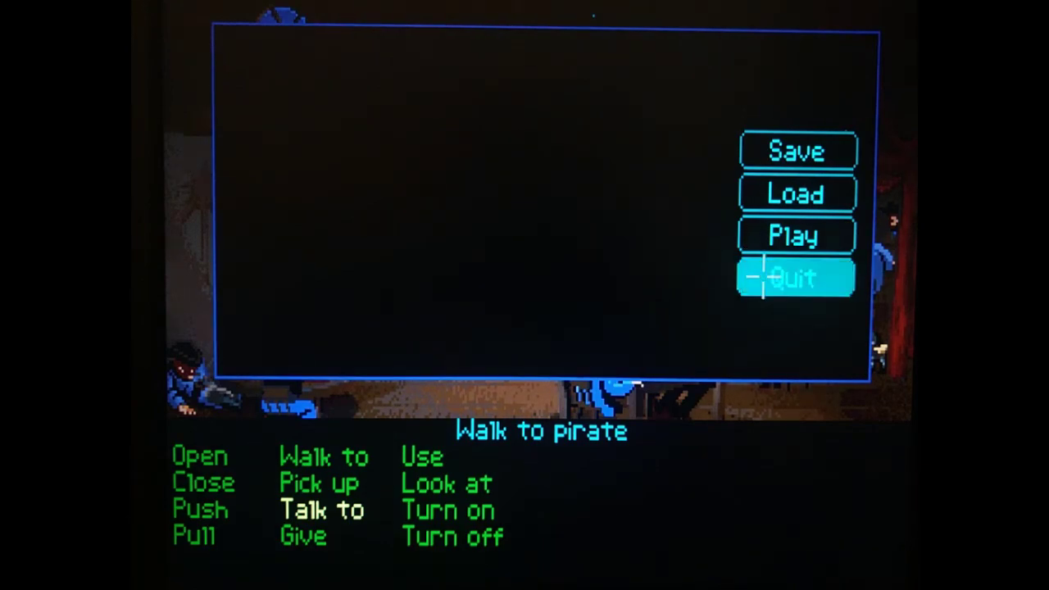
# Step: Choose Quit in the game's options panel and answer the quit confirmation prompt
pyautogui.click(793, 277)
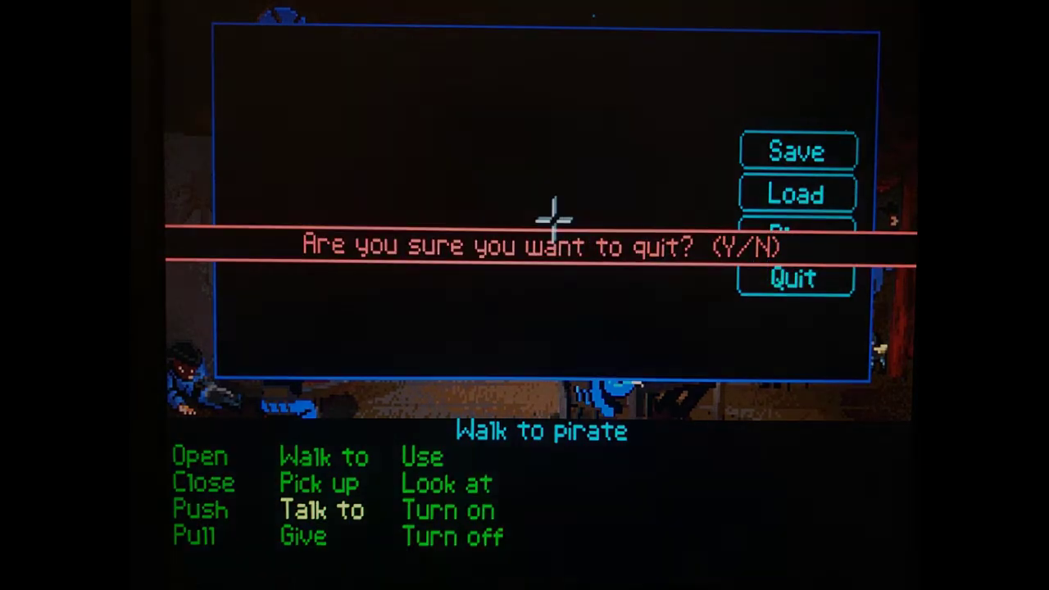
pyautogui.press('n')
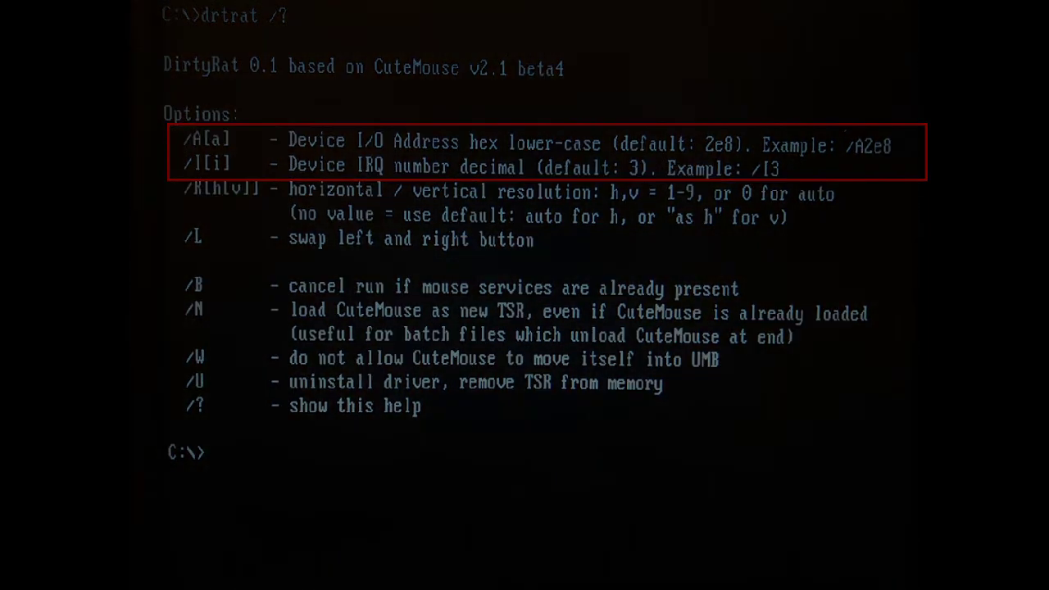
# Step: Load DirtyRat with /A123 at address 0123h, unload it, and begin drtrat /I
pyautogui.write('drtrat /')
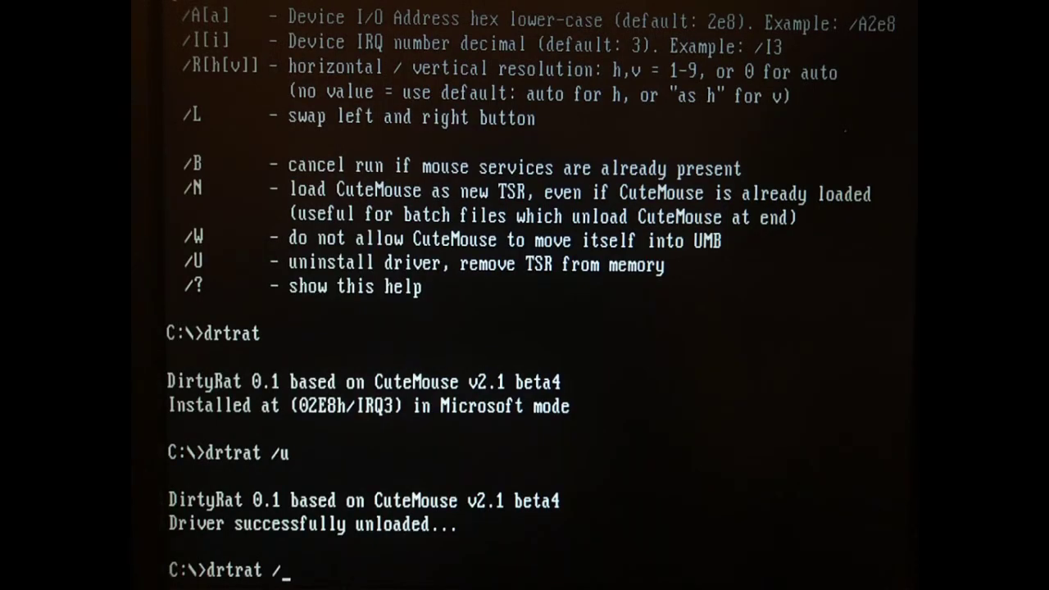
pyautogui.write('A123')
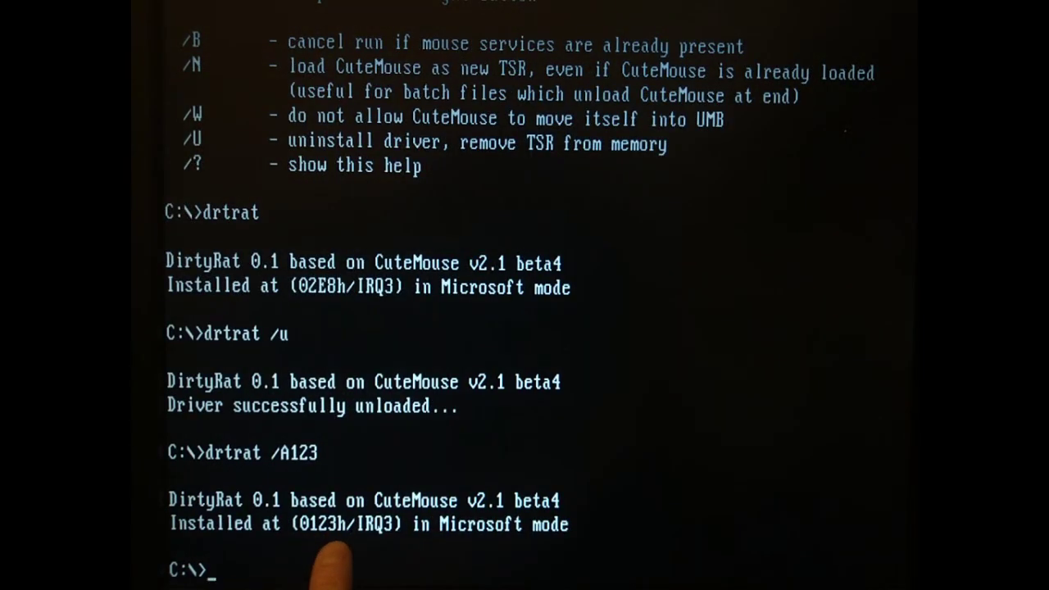
pyautogui.write('drtrat /u')
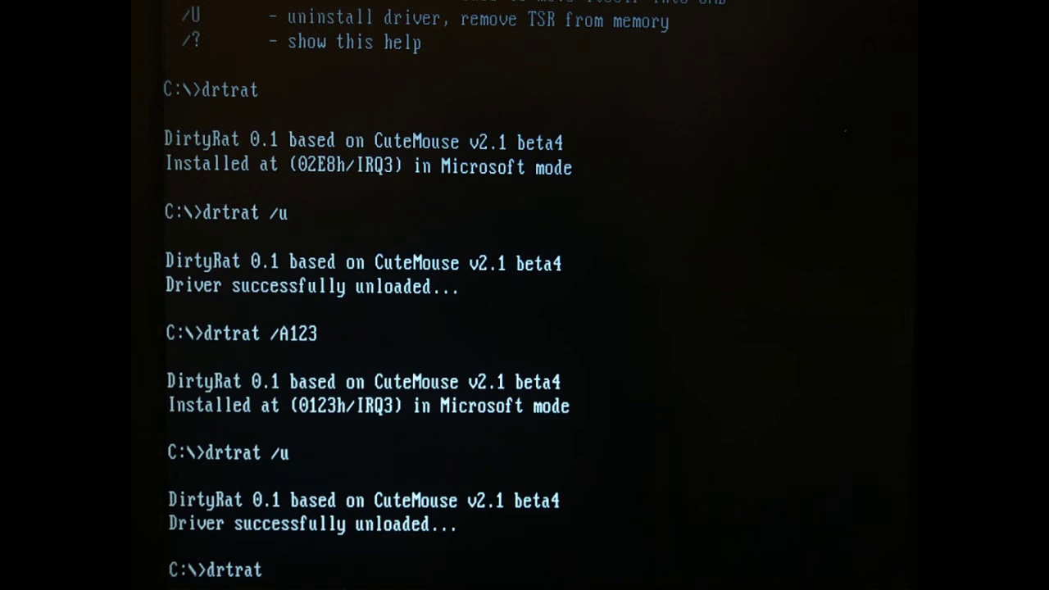
pyautogui.write('/I')
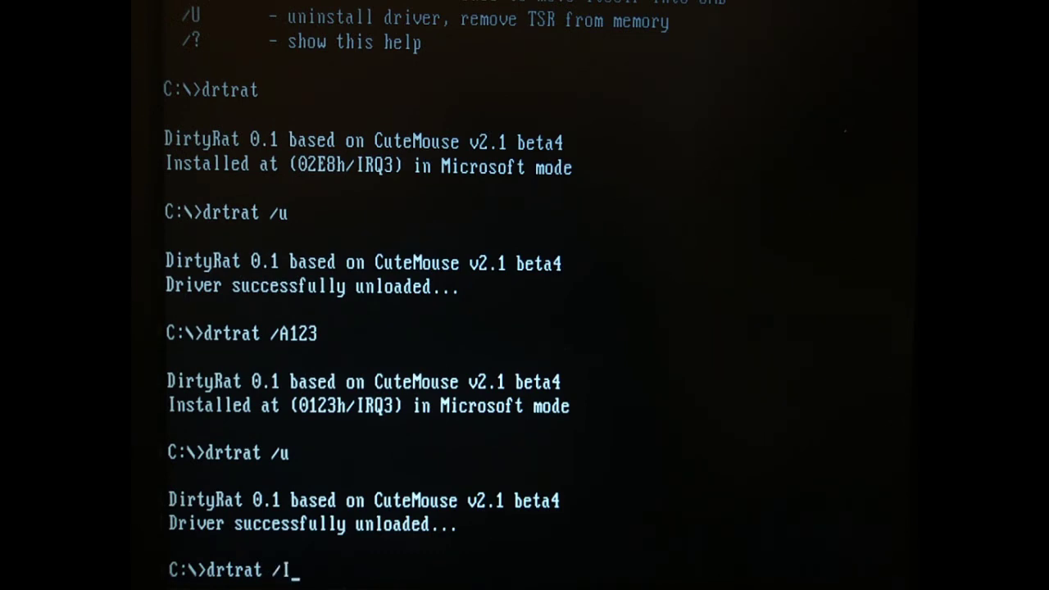